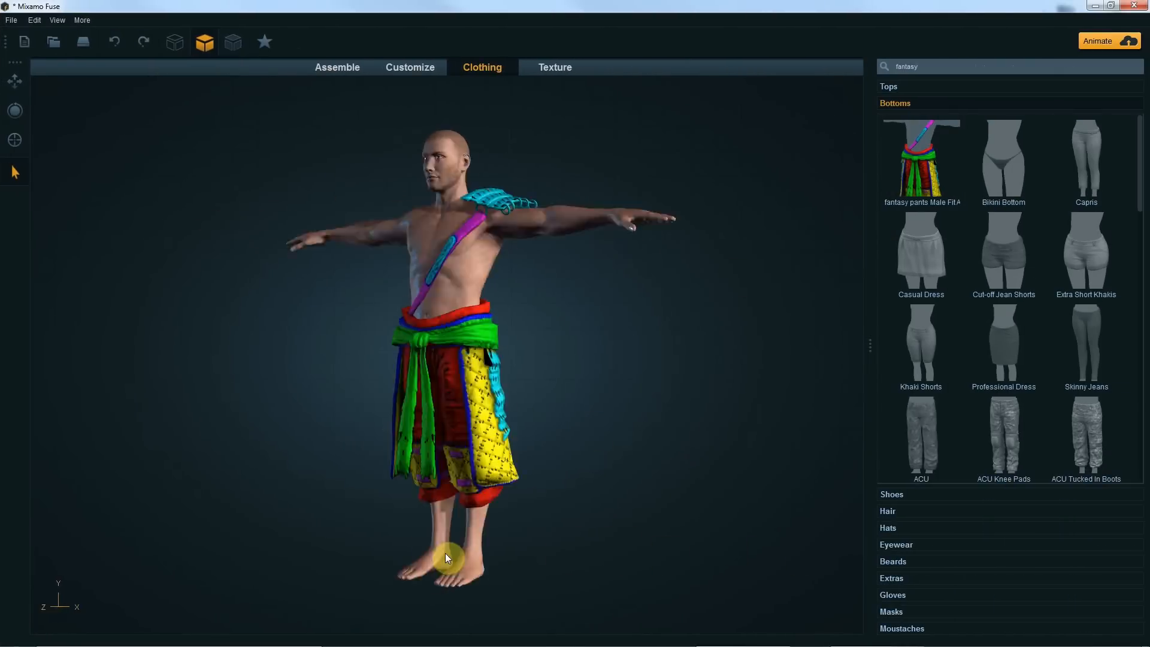
Retexture the fantasy pants' Armor, Shoulder_Strap and Details slots with Metal, Leather and Patterned substances.
click(554, 67)
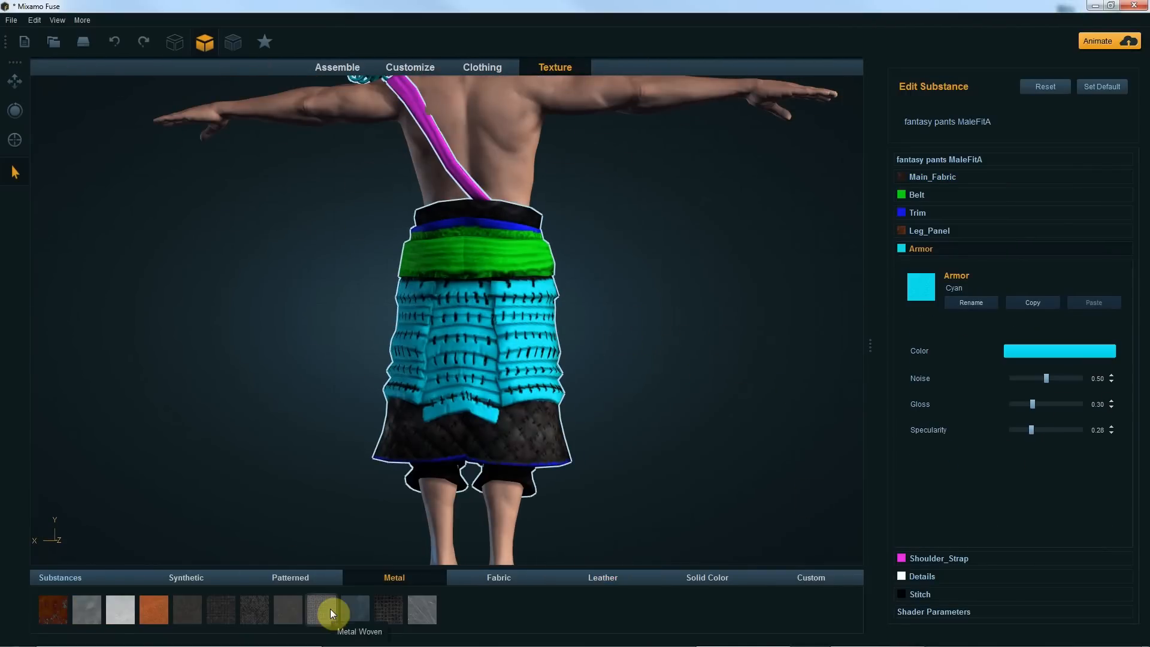
click(331, 608)
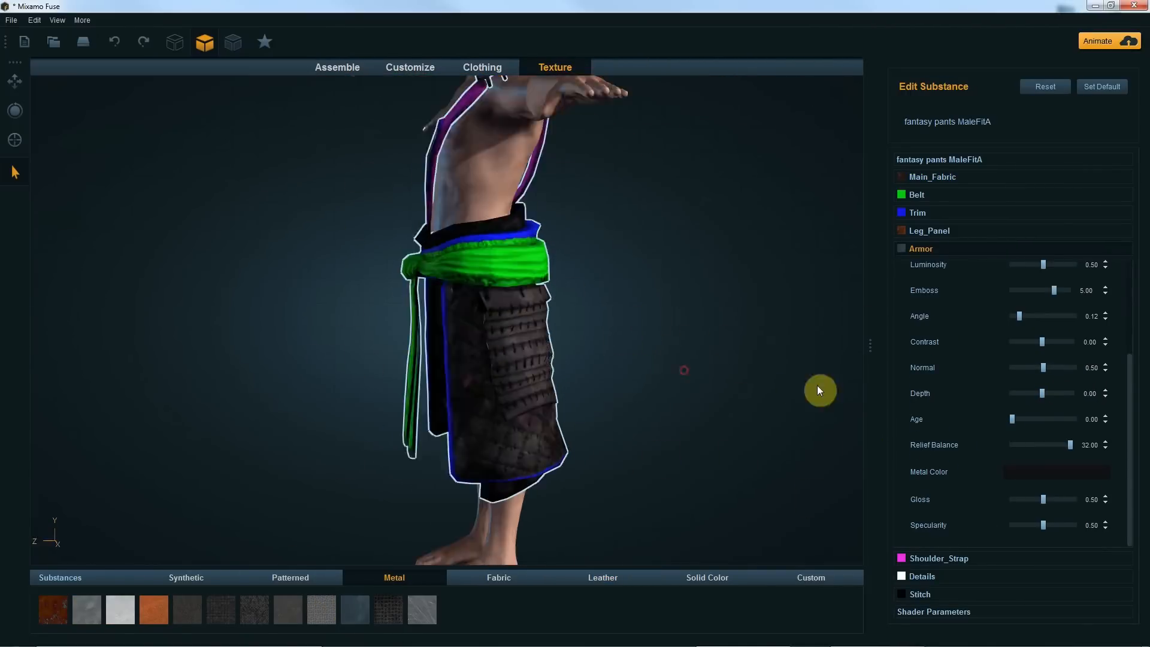
click(1058, 314)
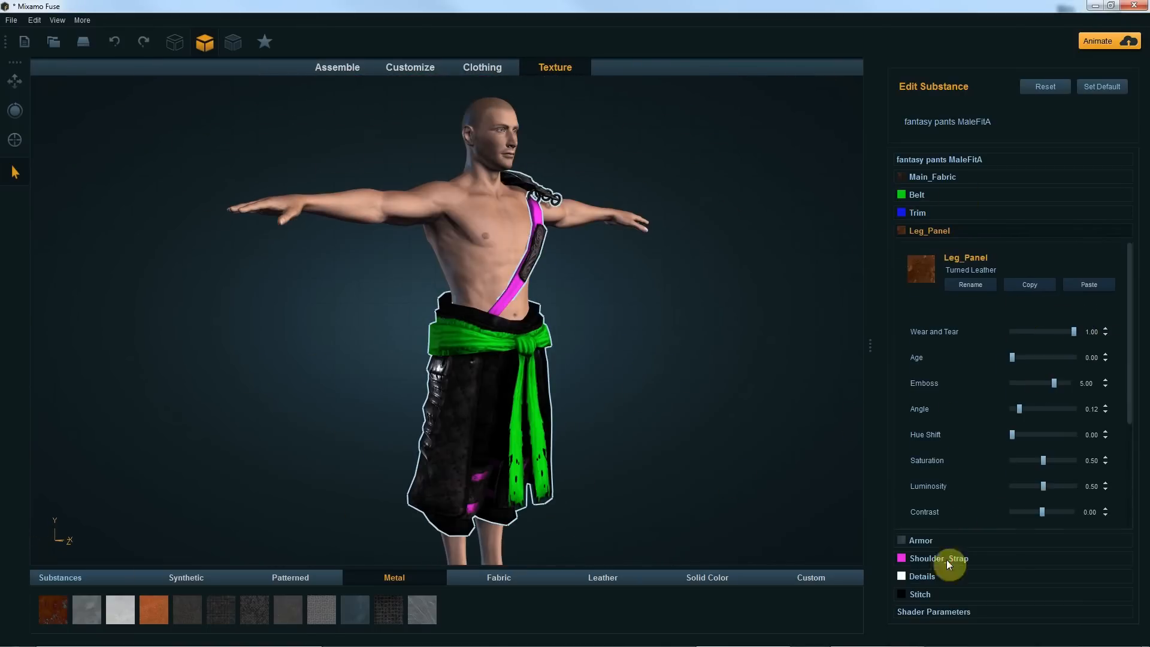
click(917, 194)
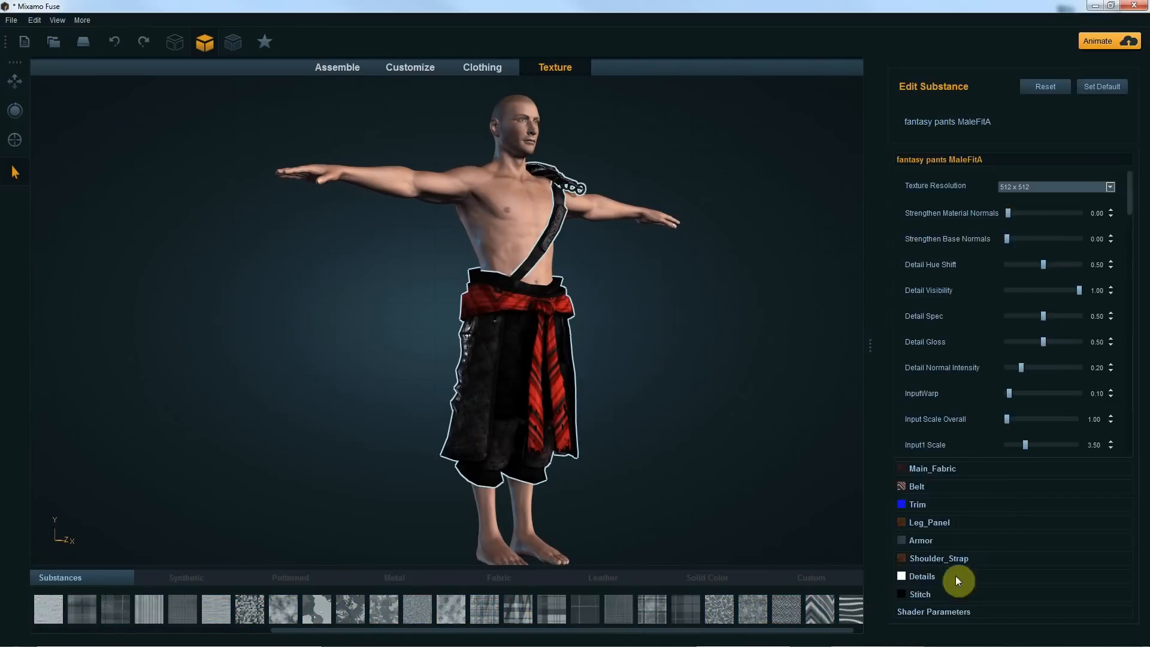
click(481, 67)
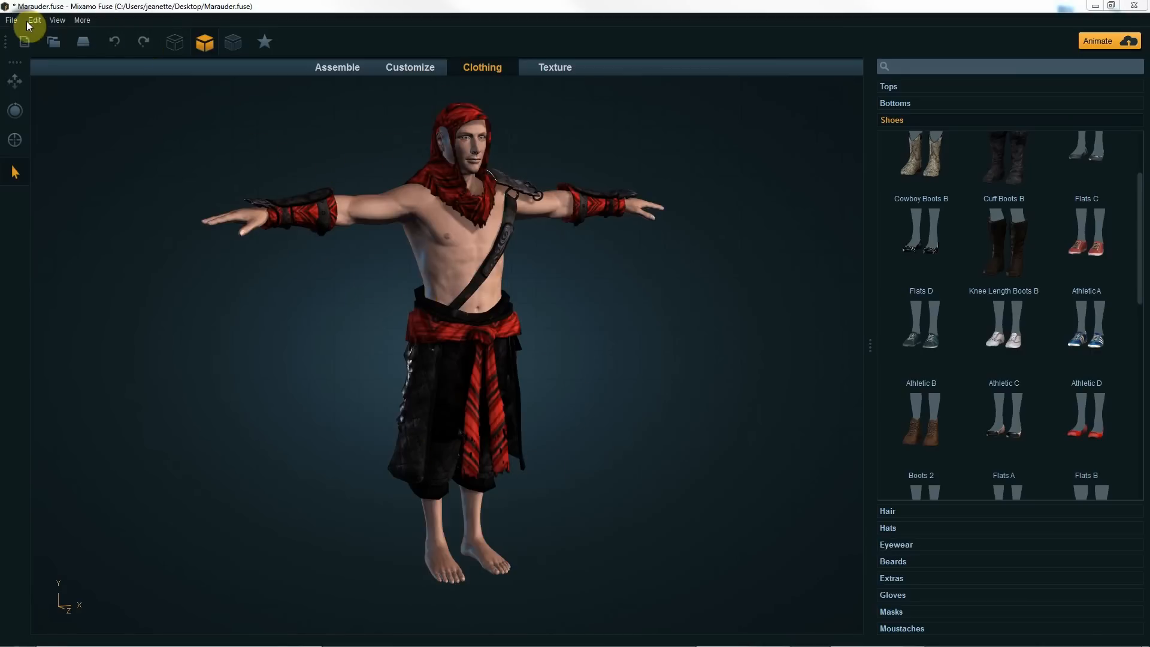
Open Fuse's imported-files folder via File > Browse Imported Files.
click(10, 20)
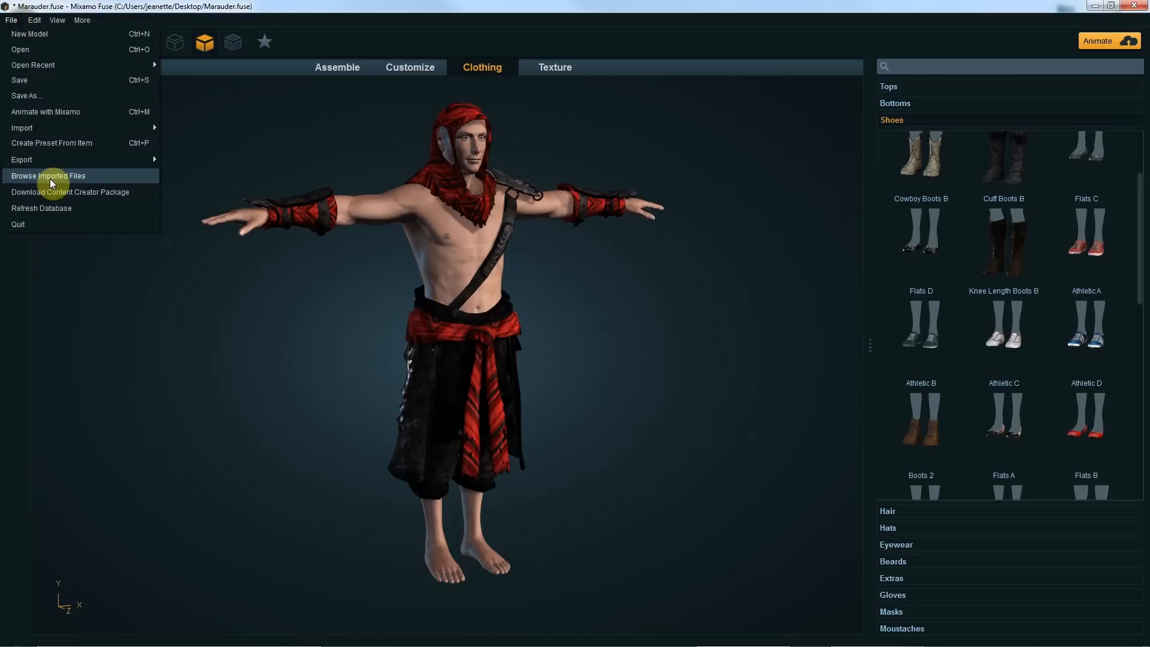
click(49, 176)
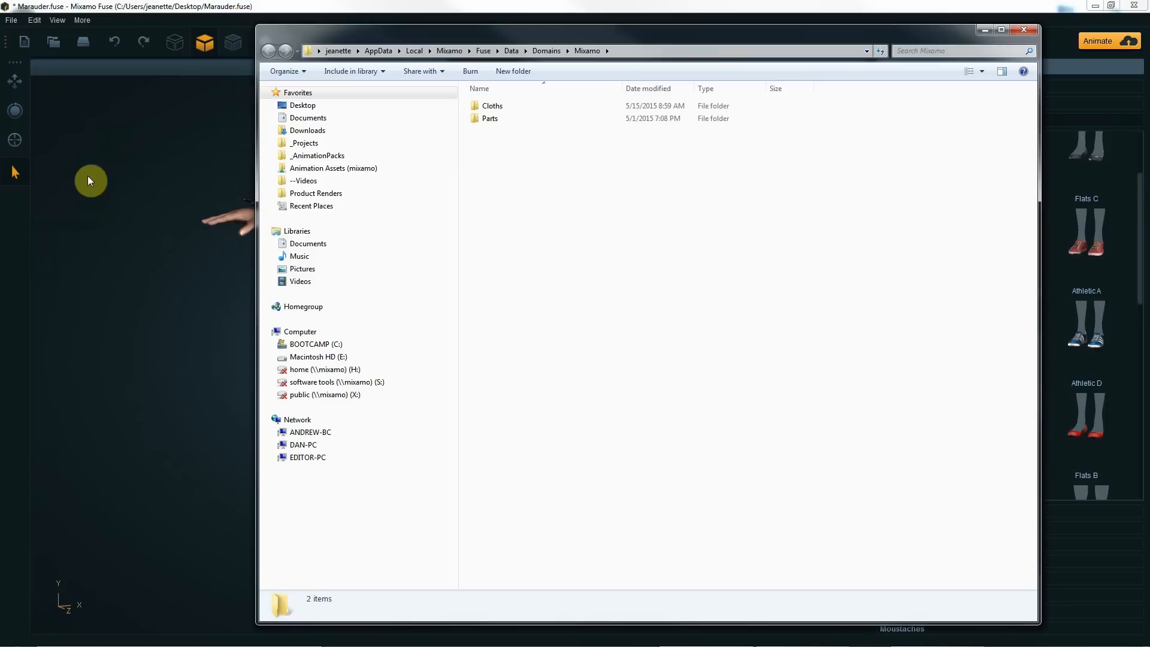
Enter the Cloths folder and bring up actions for the armguards, hood and pants folders.
click(489, 118)
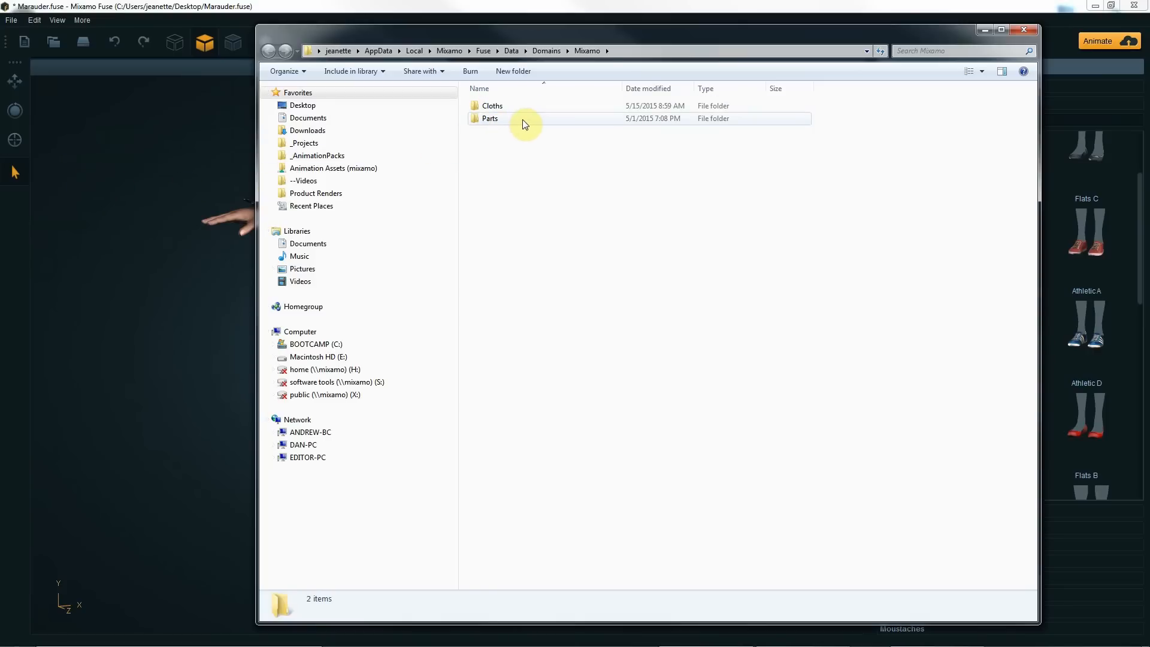
double_click(490, 105)
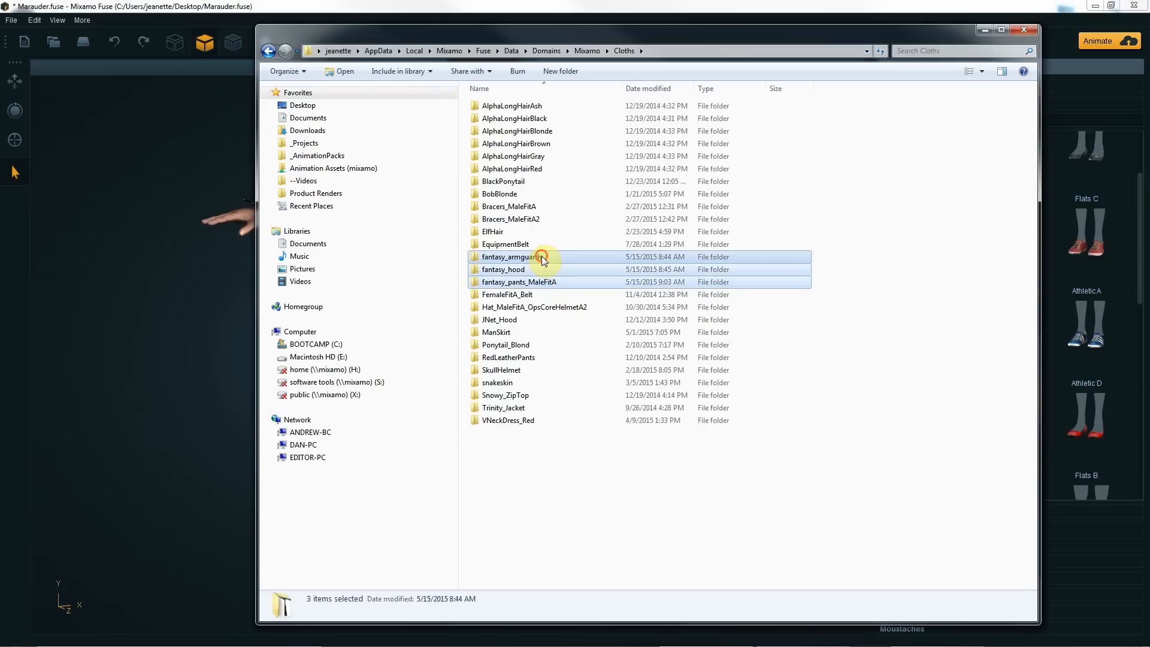
right_click(543, 261)
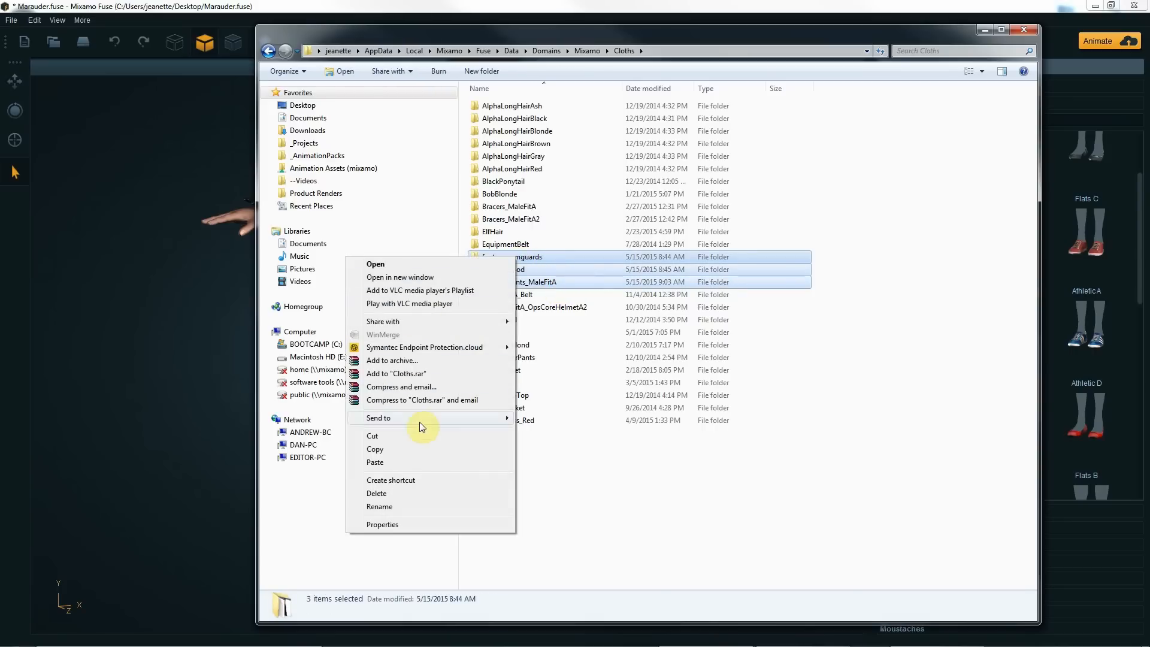
Archive the three fantasy folders as a ZIP named FantasyArmorPack.
click(392, 360)
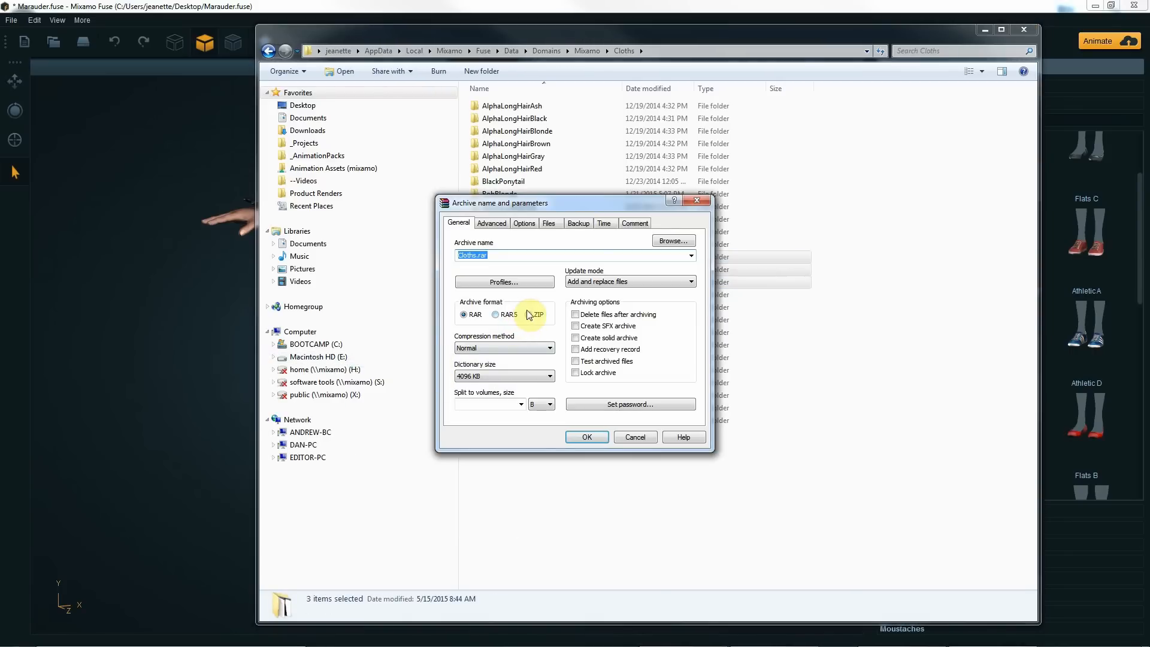
click(528, 314)
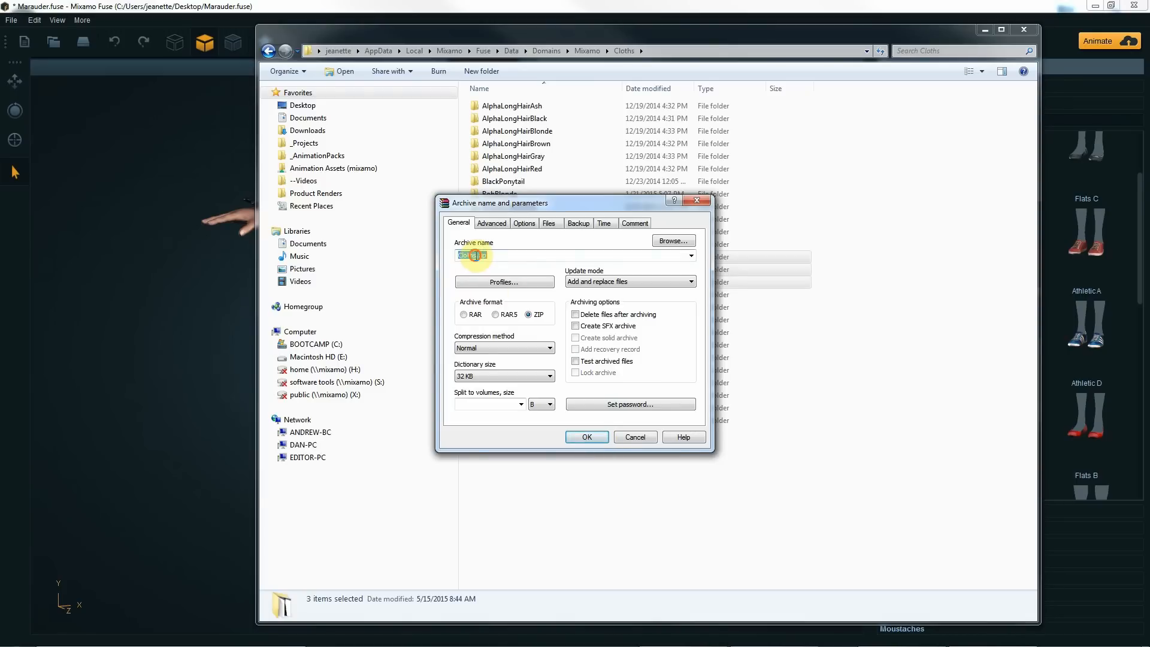
text(Fantasy)
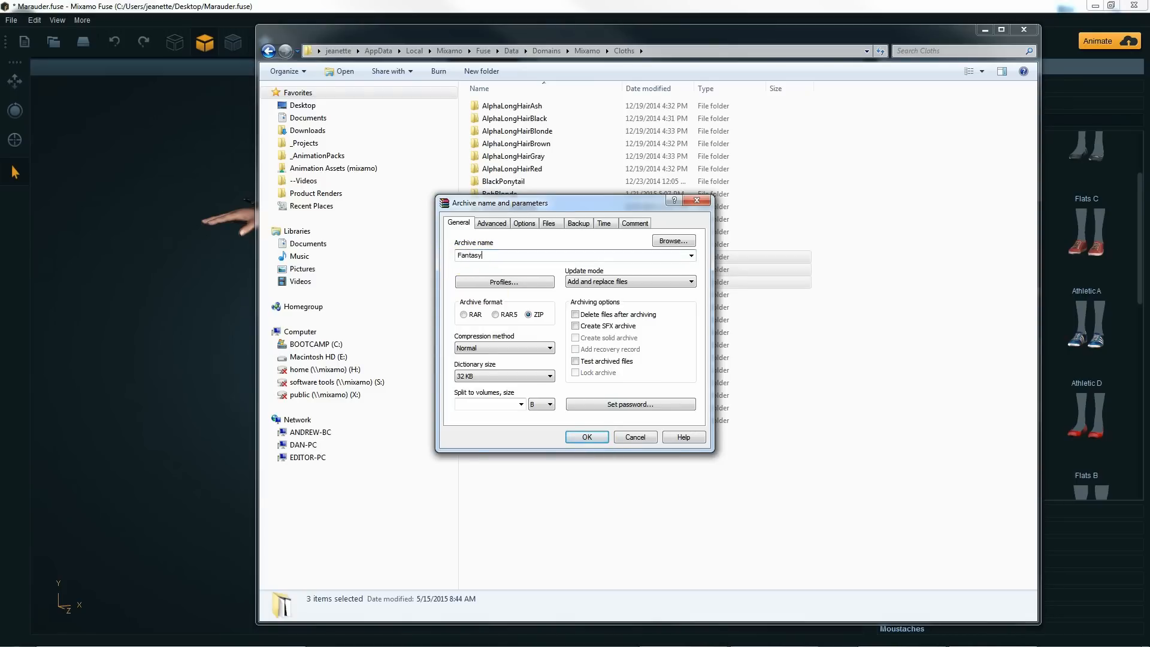
text(ArmorPack)
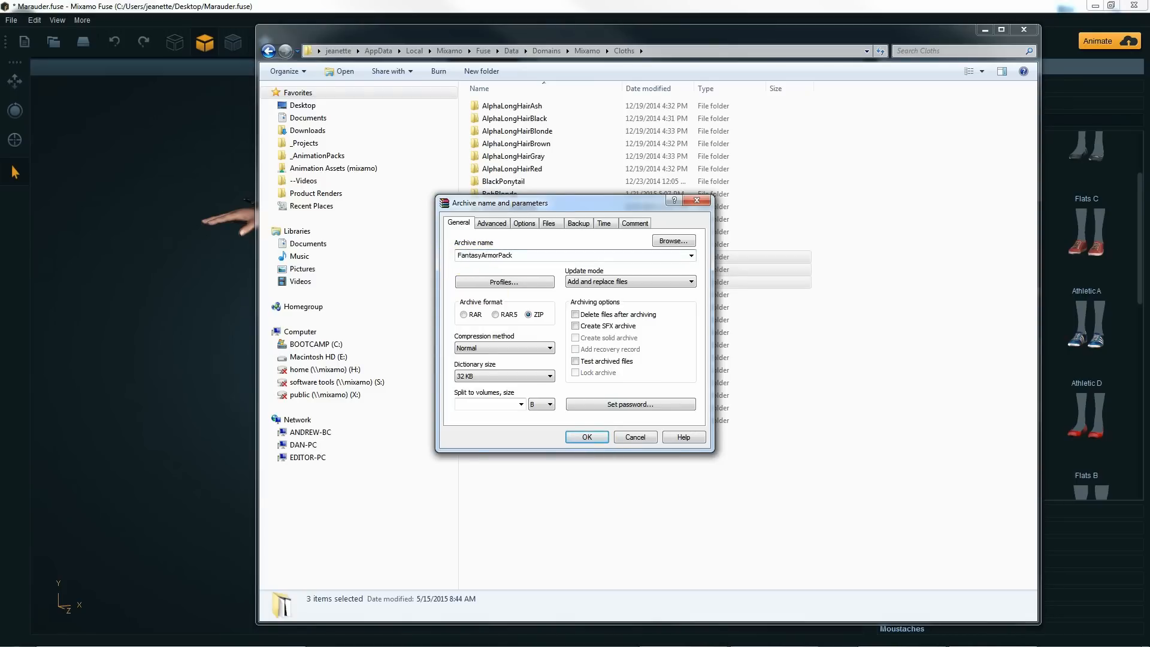
click(586, 437)
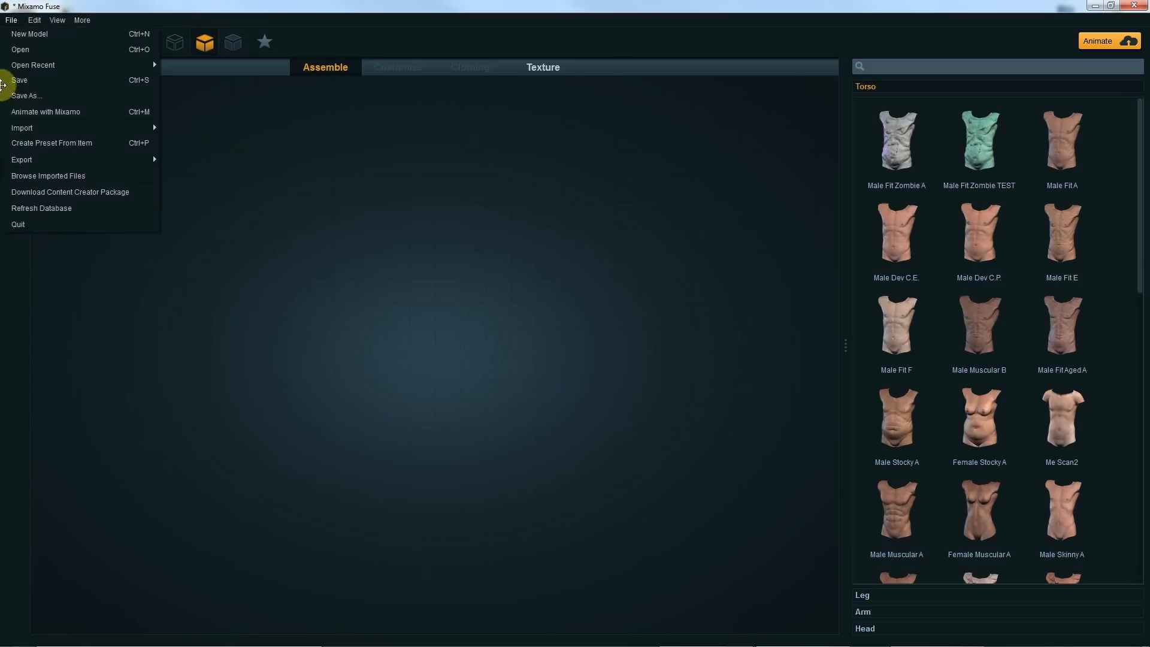
mouse_move(108, 176)
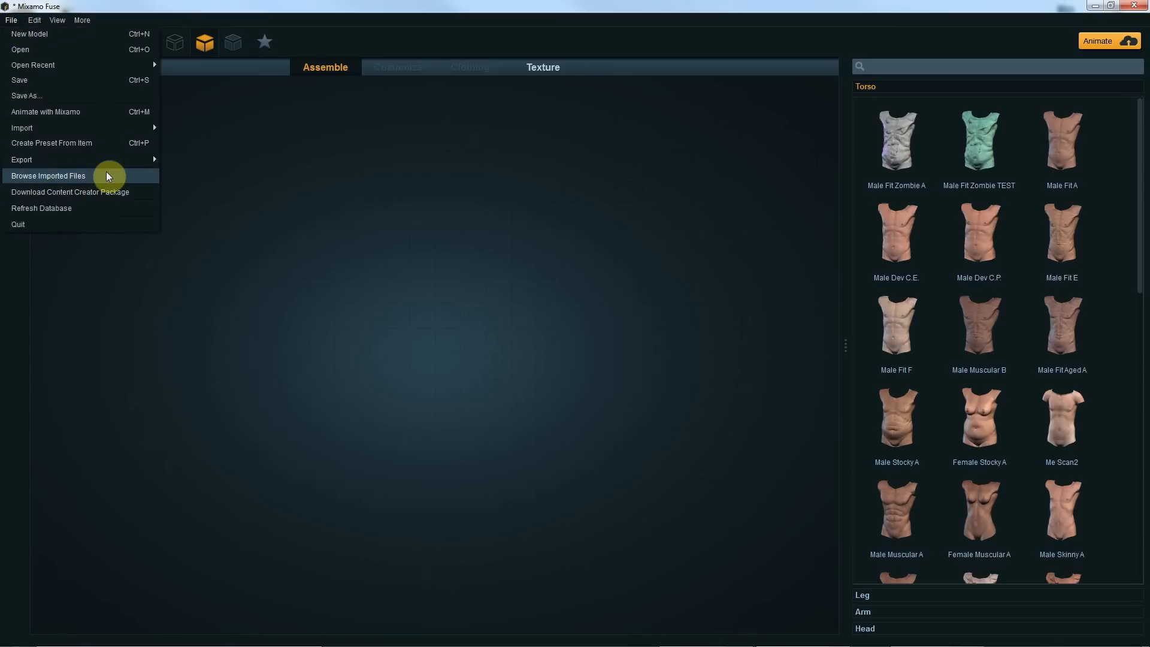
click(49, 176)
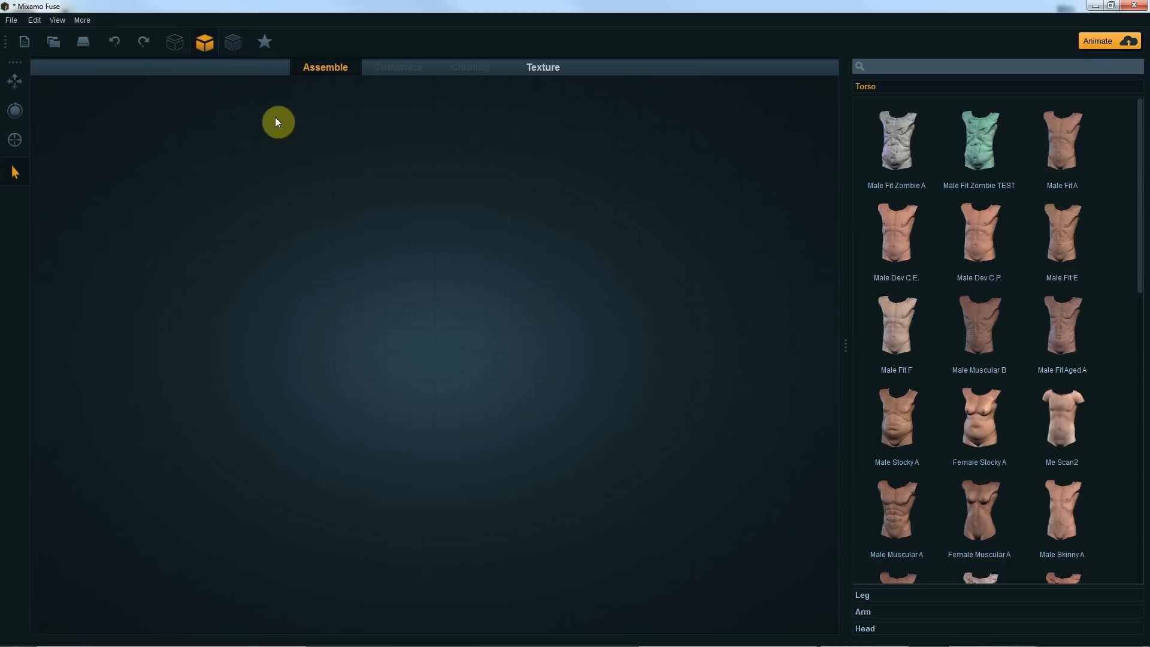
Refresh the Fuse database and search the clothing library for 'fantasy'.
click(11, 20)
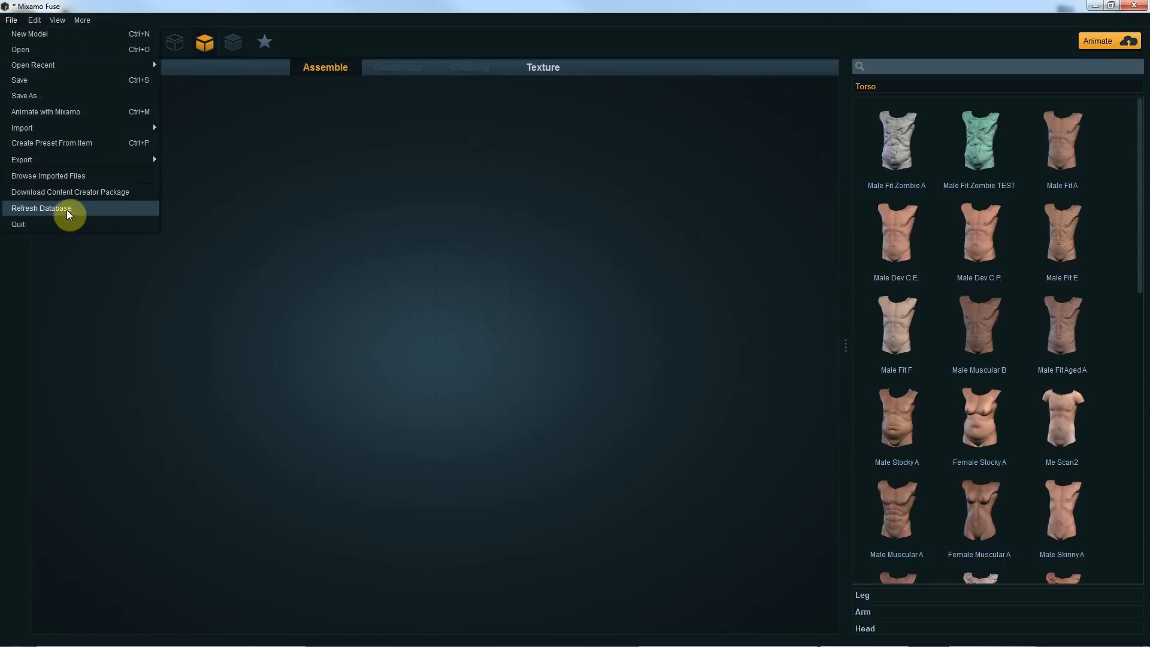
click(40, 208)
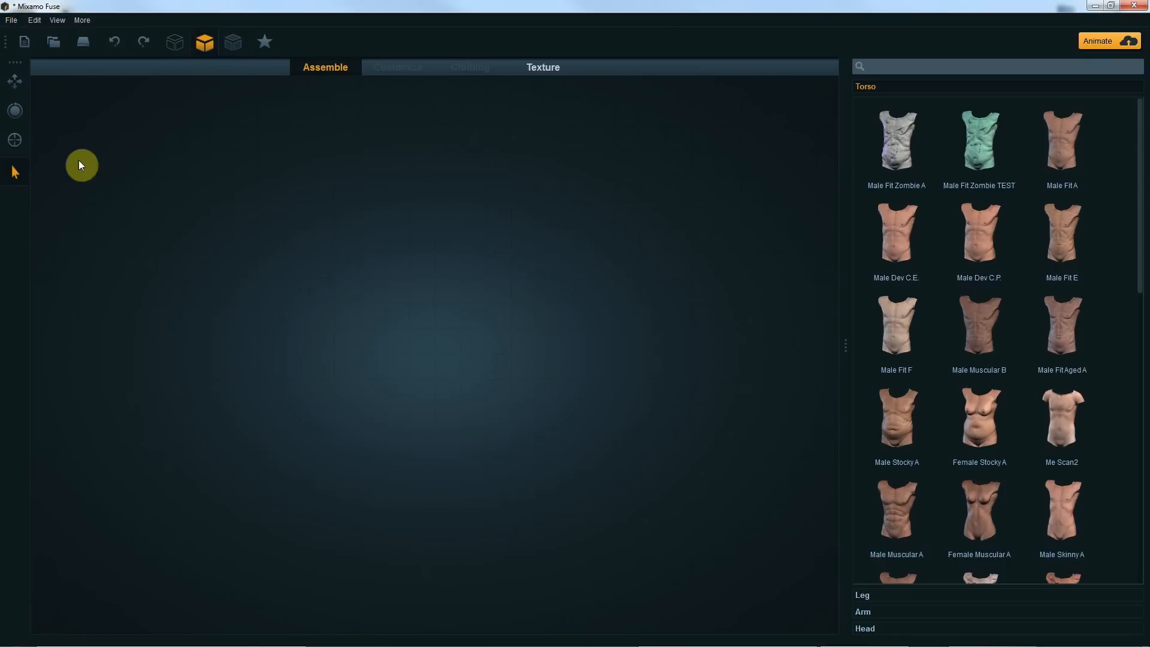
text(fantasy)
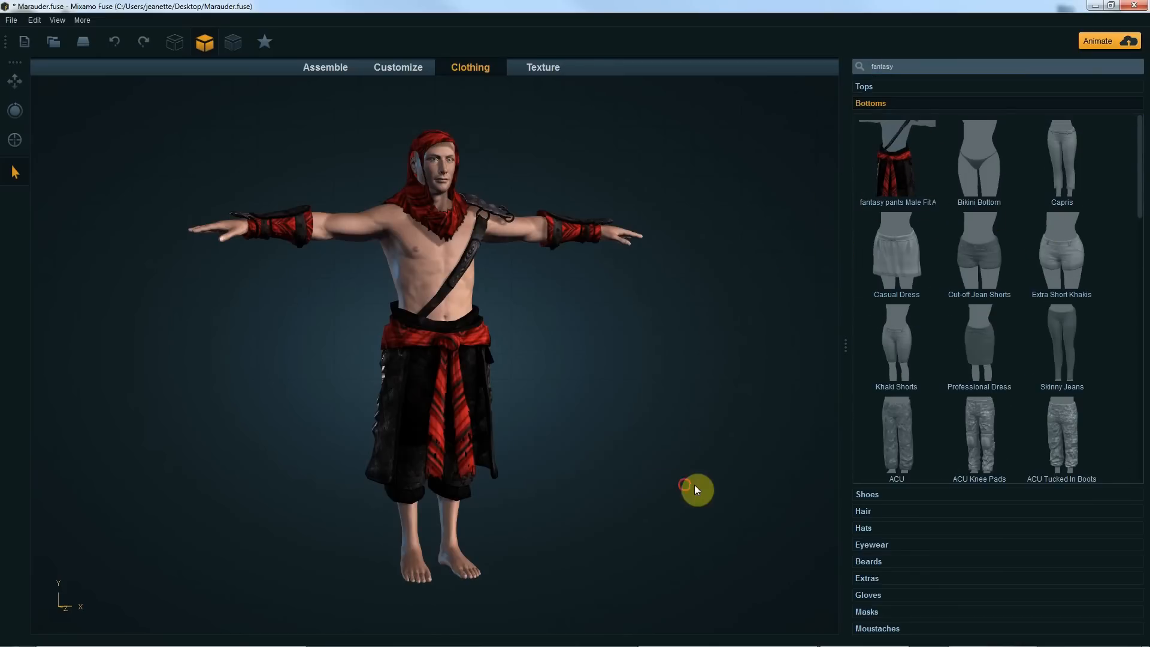
Dress the bare character in the fantasy pants and open the Leg_Panel material settings.
click(554, 67)
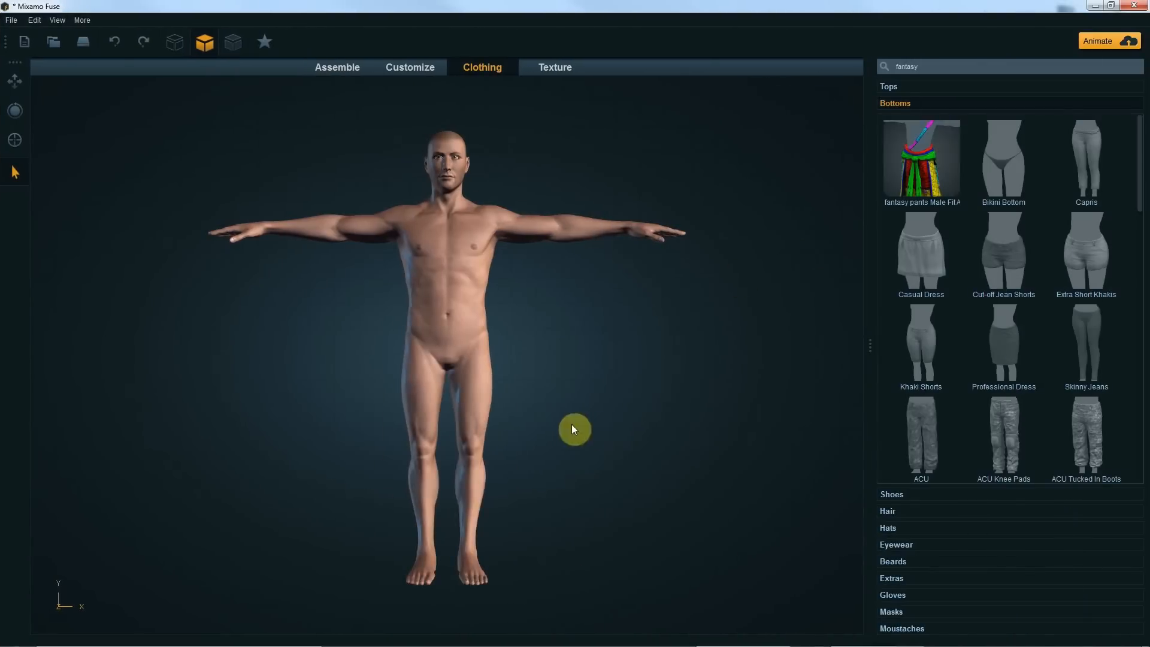
click(554, 66)
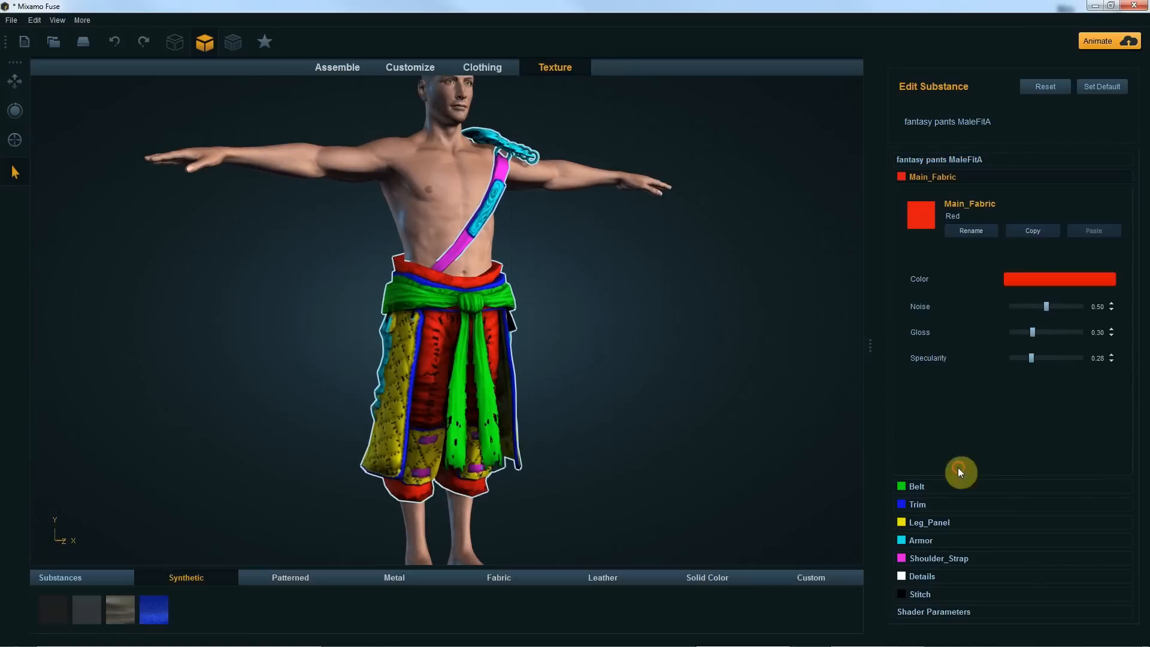
click(929, 522)
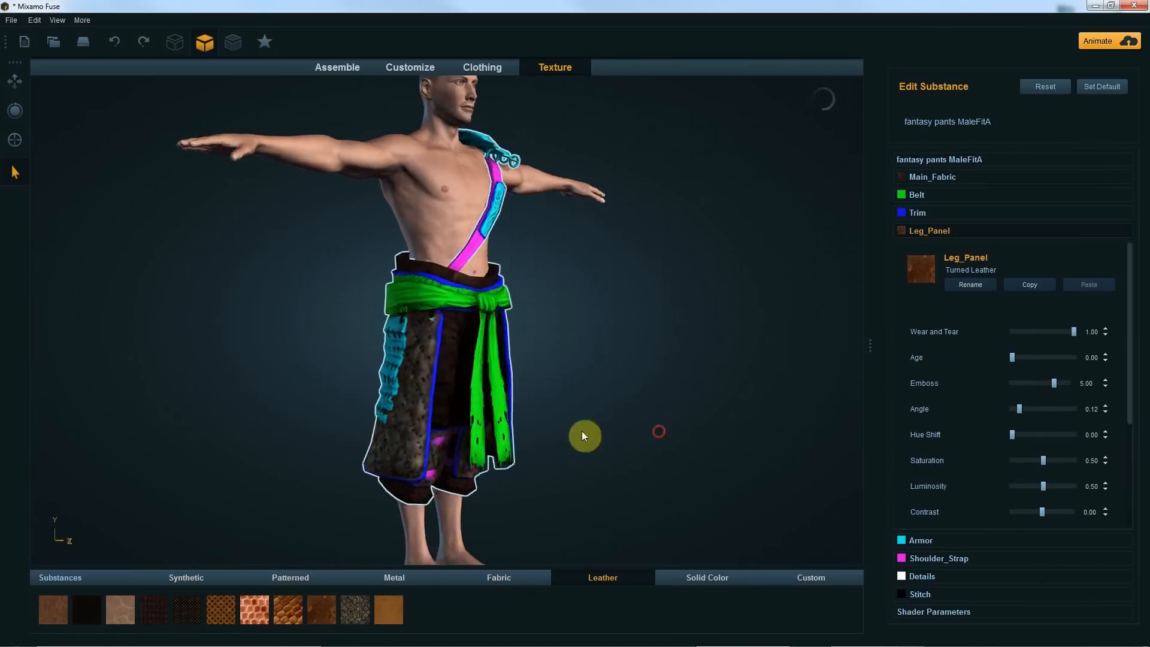